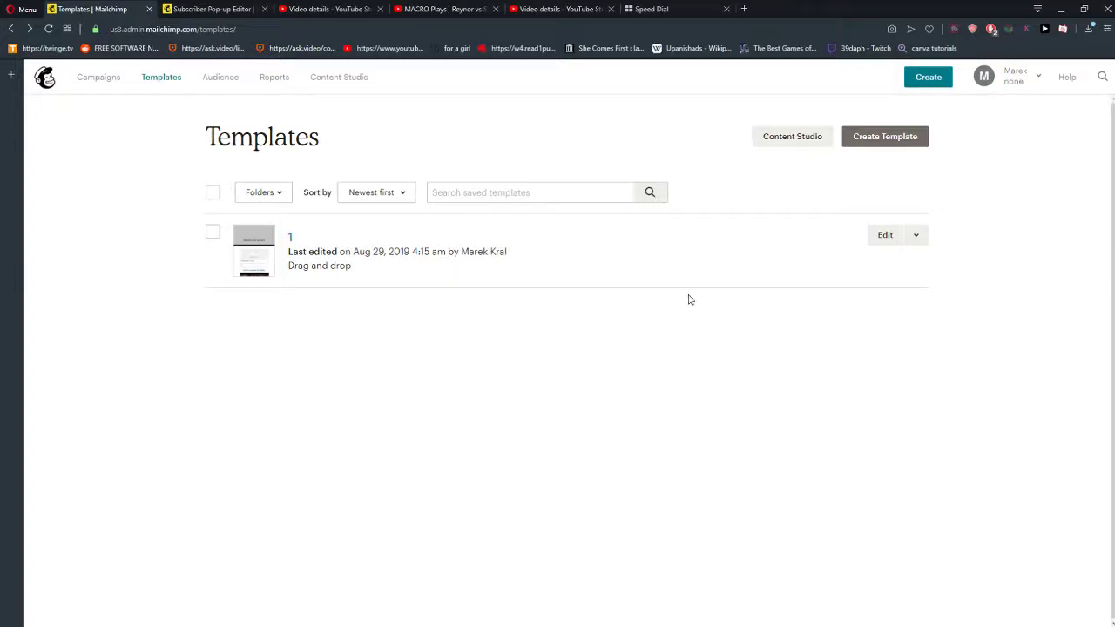
mouse_move(227, 306)
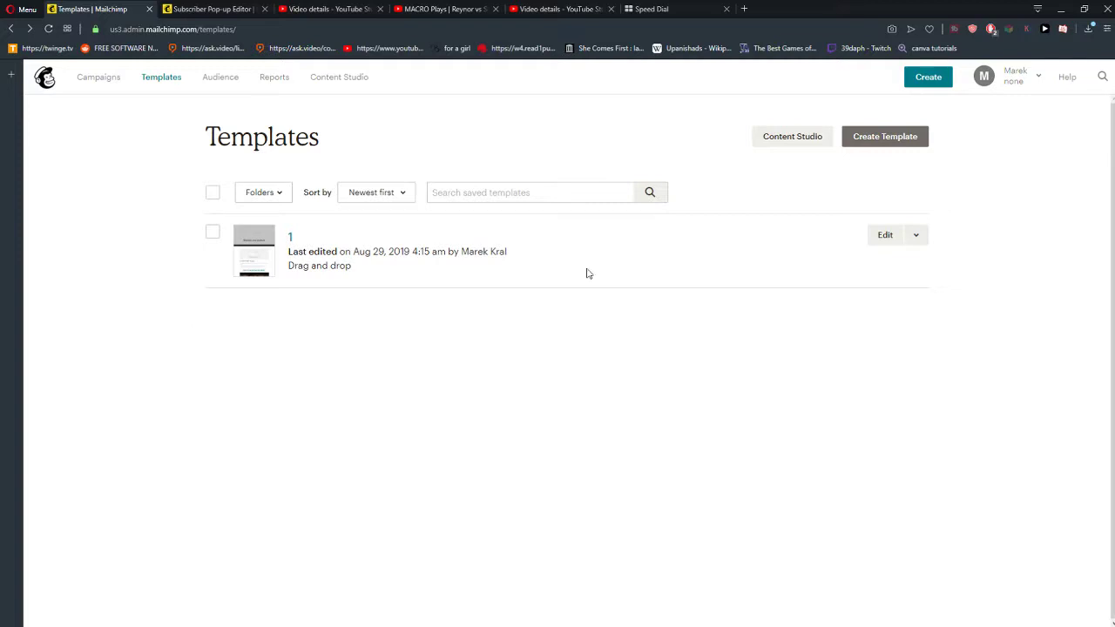
mouse_move(150, 200)
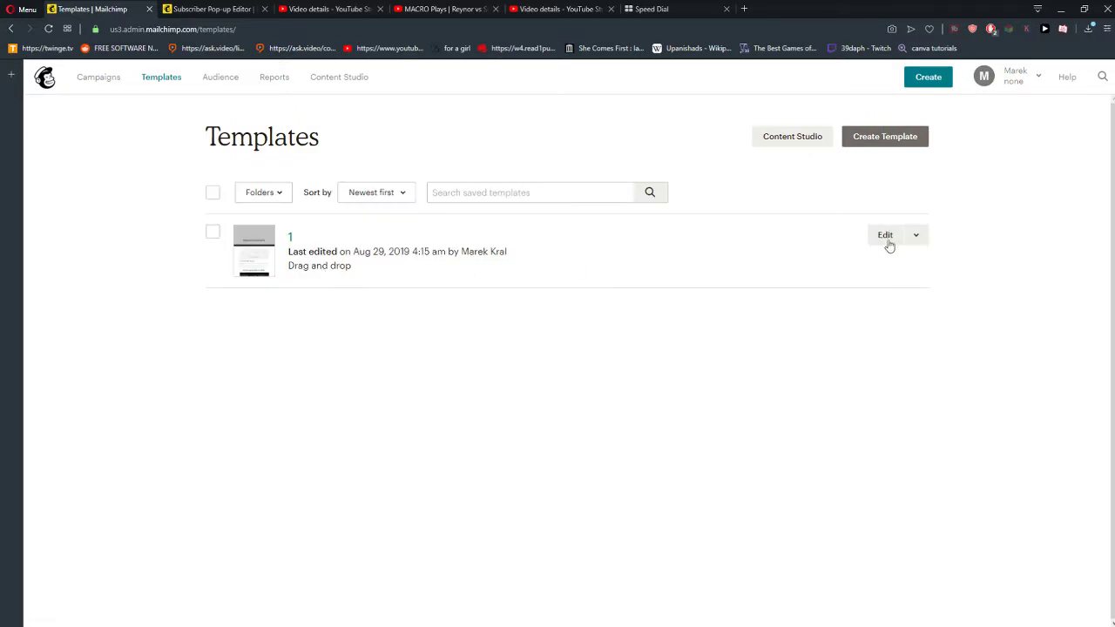
Edit the saved template and place a new Button block beneath the first Buy Now button
left_click(885, 235)
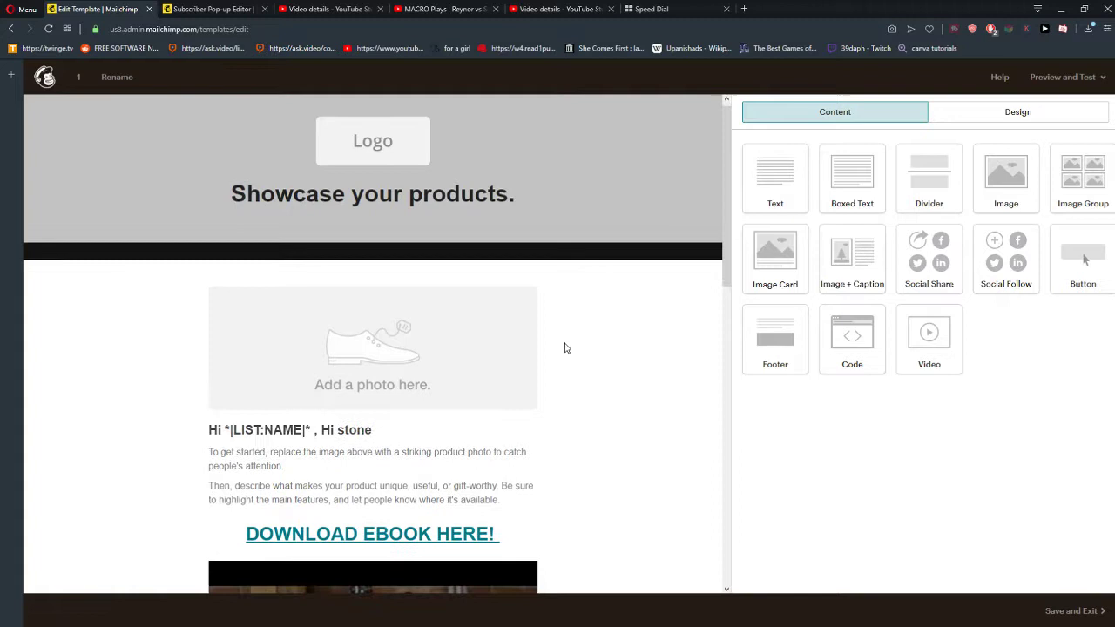
scroll("down", 3)
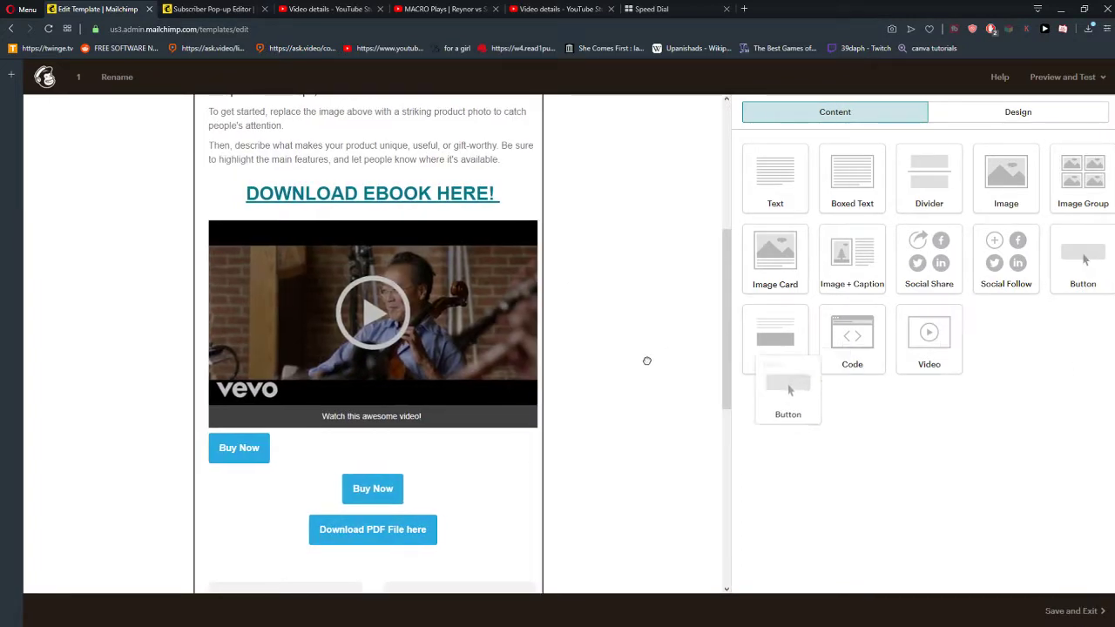
left_click(373, 488)
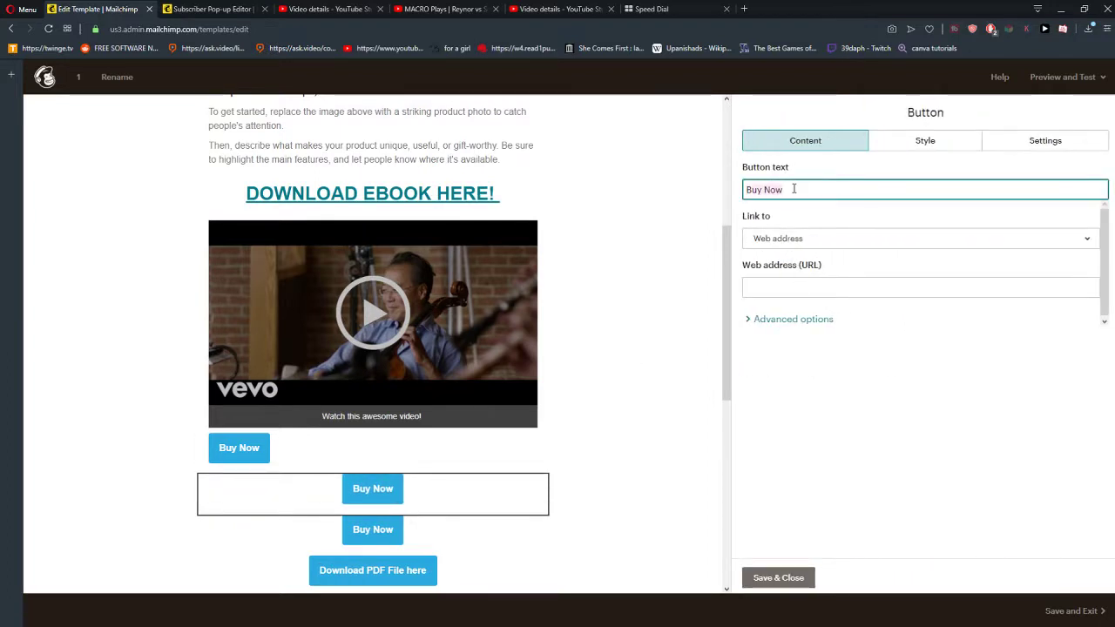
Set the button text to 'Click here!' and link it to the uploaded file from Content Studio
type("Click here!")
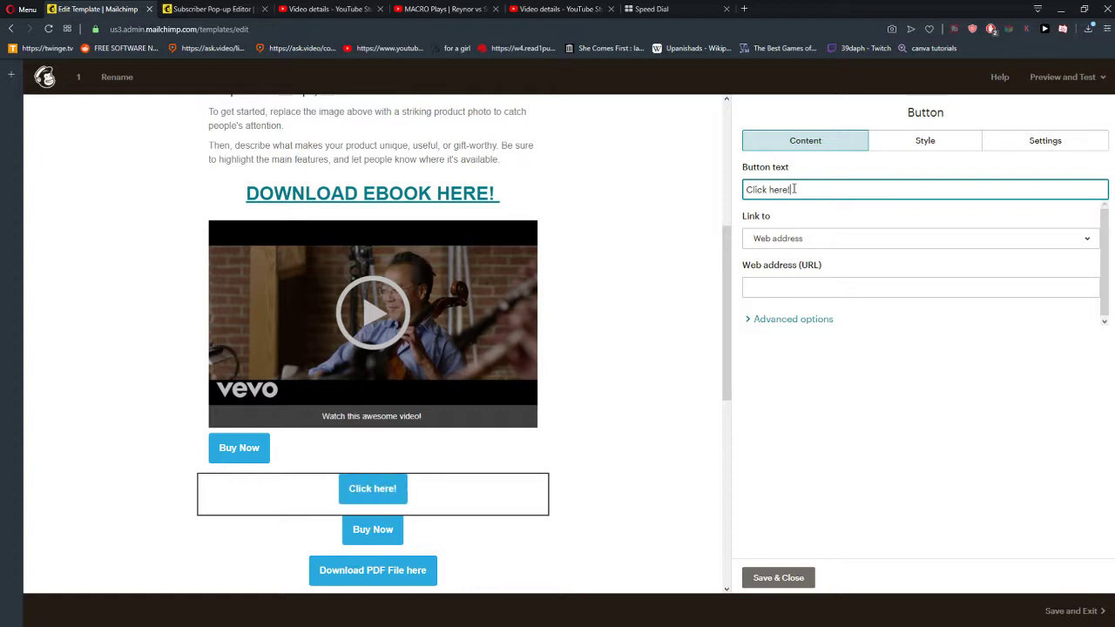
left_click(920, 237)
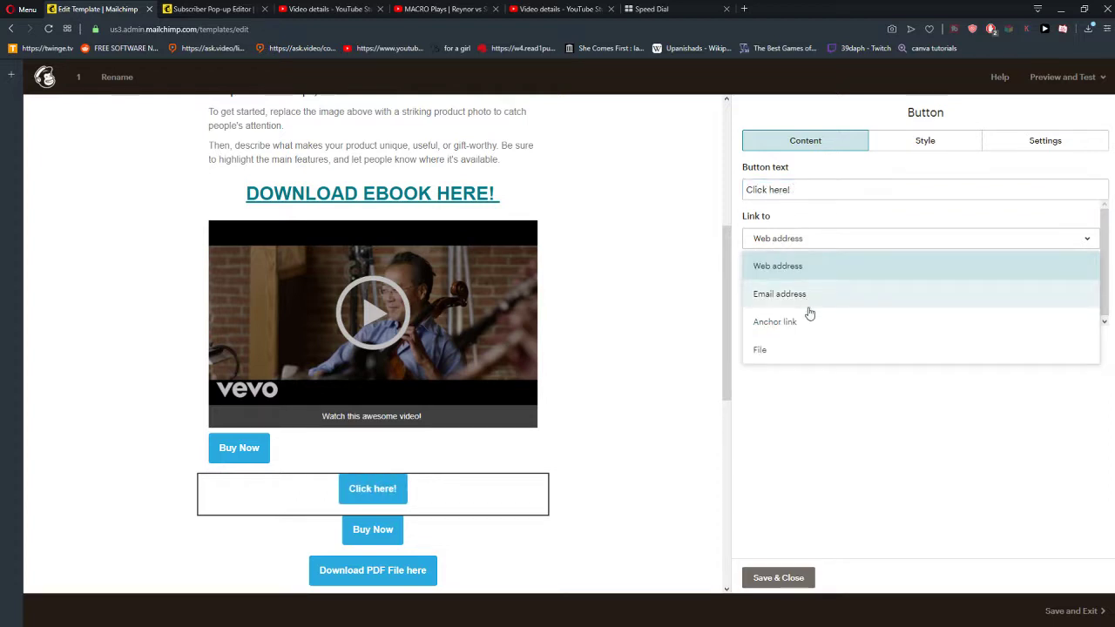
mouse_move(819, 321)
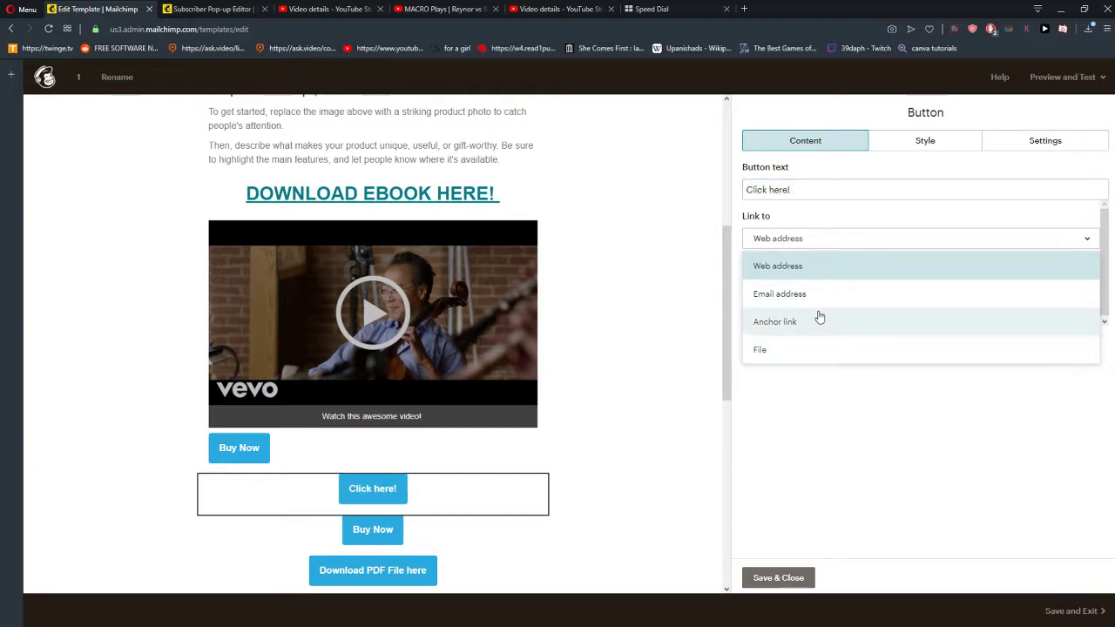
left_click(781, 293)
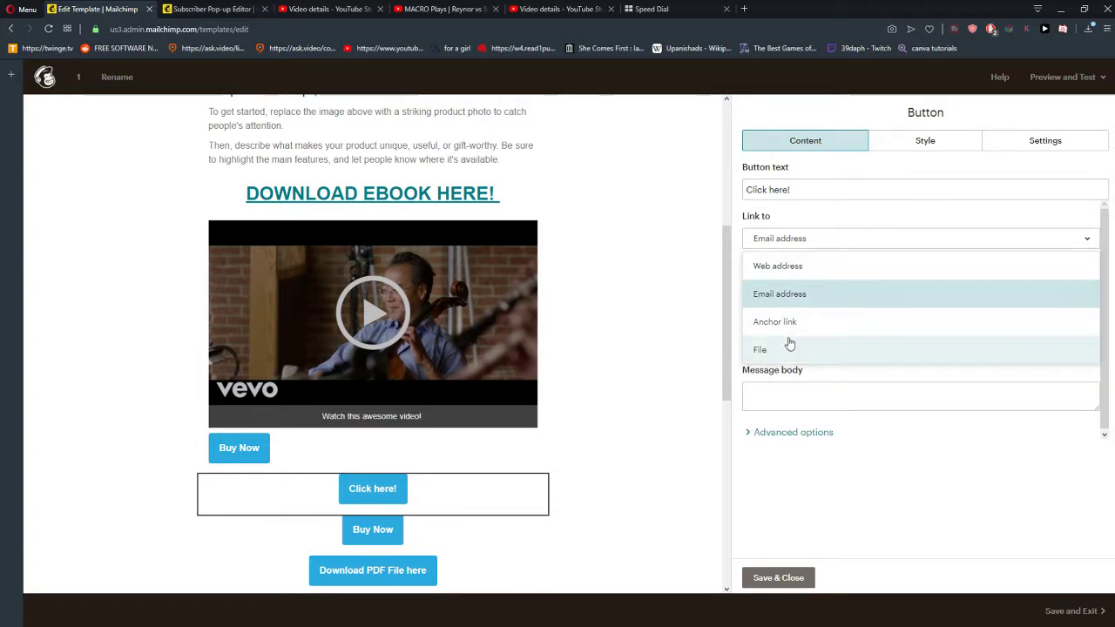
left_click(759, 349)
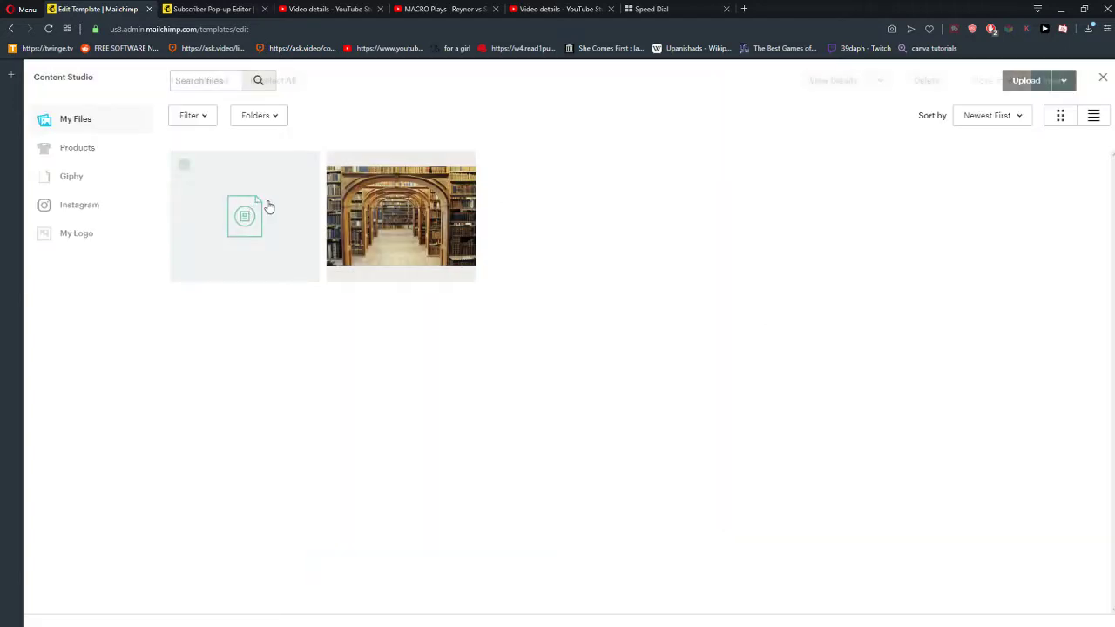
left_click(1103, 76)
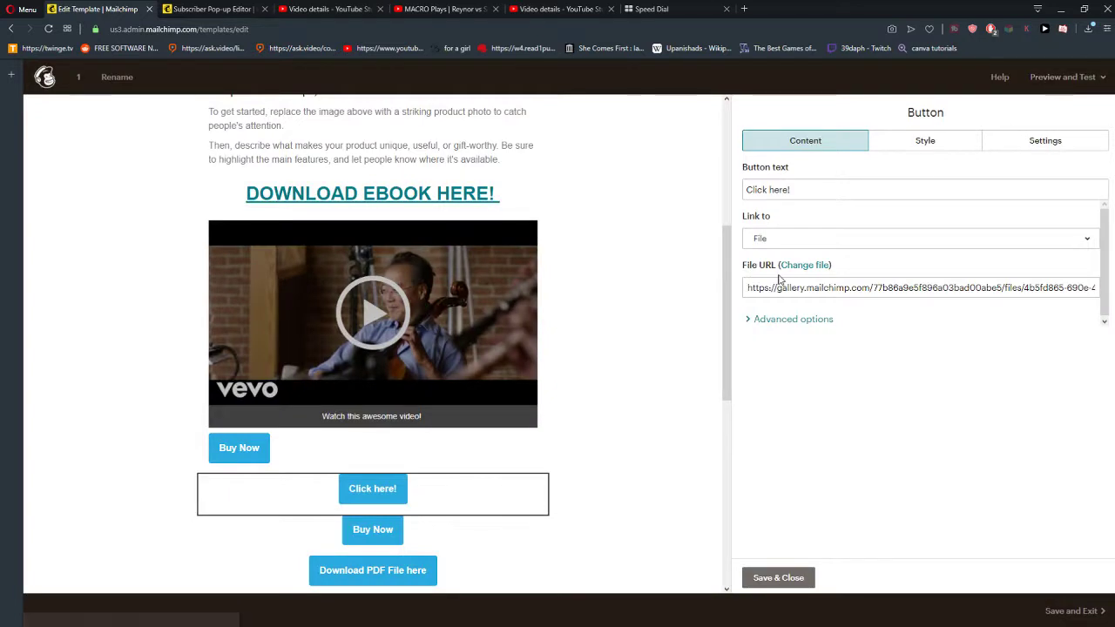
Expand the advanced link options, keeping Open in new window checked
left_click(793, 319)
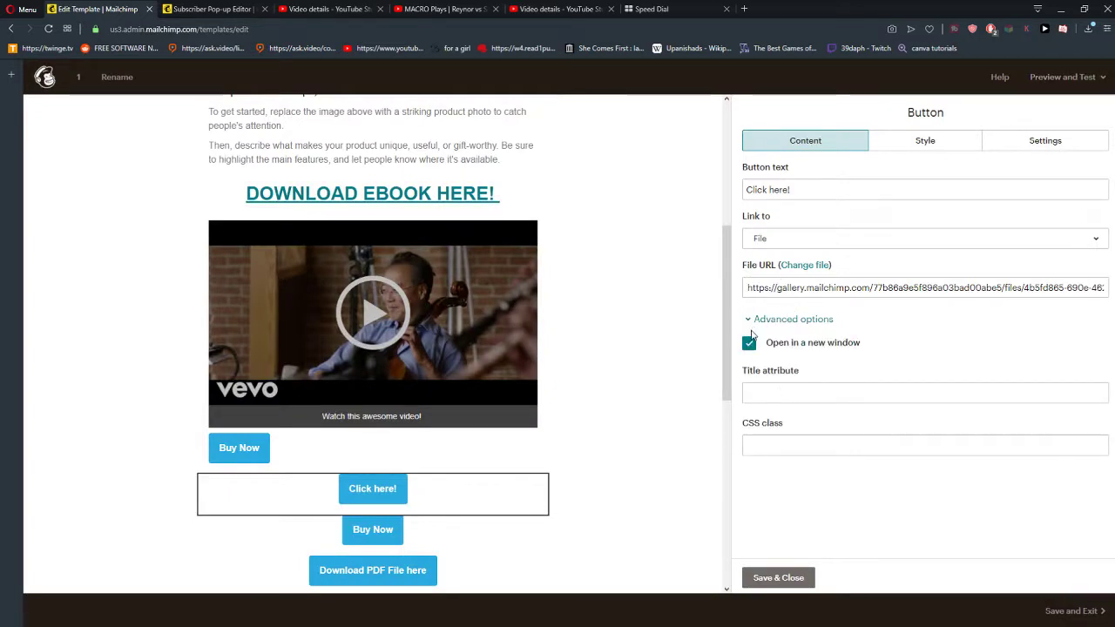
left_click(925, 139)
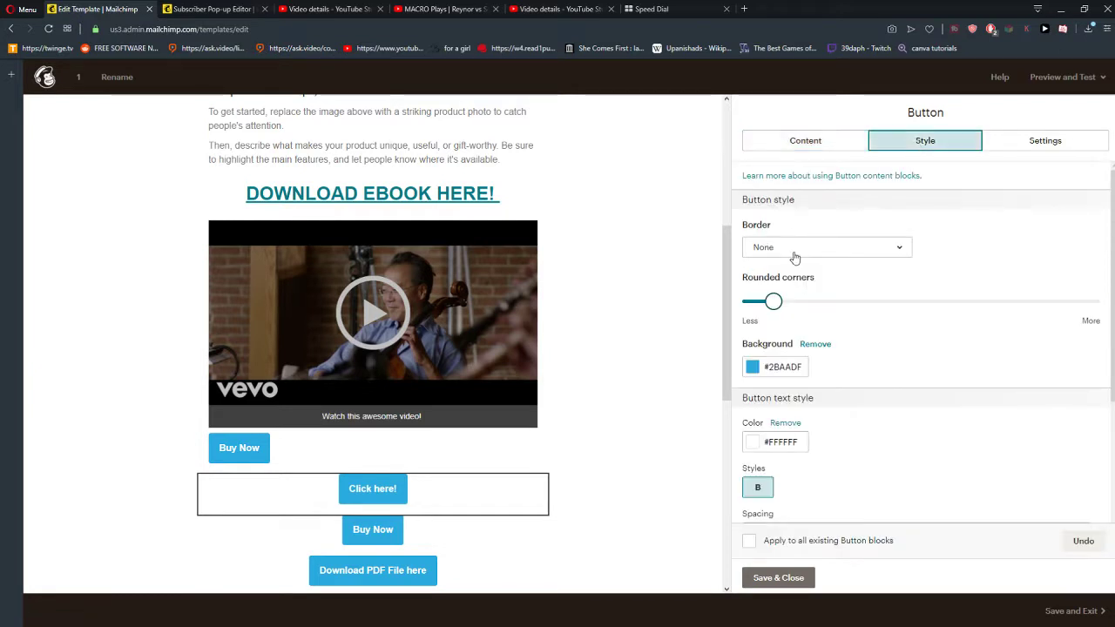
Give the button rounded corners, no border, and a black #000000 background
left_click_drag(772, 300, 850, 300)
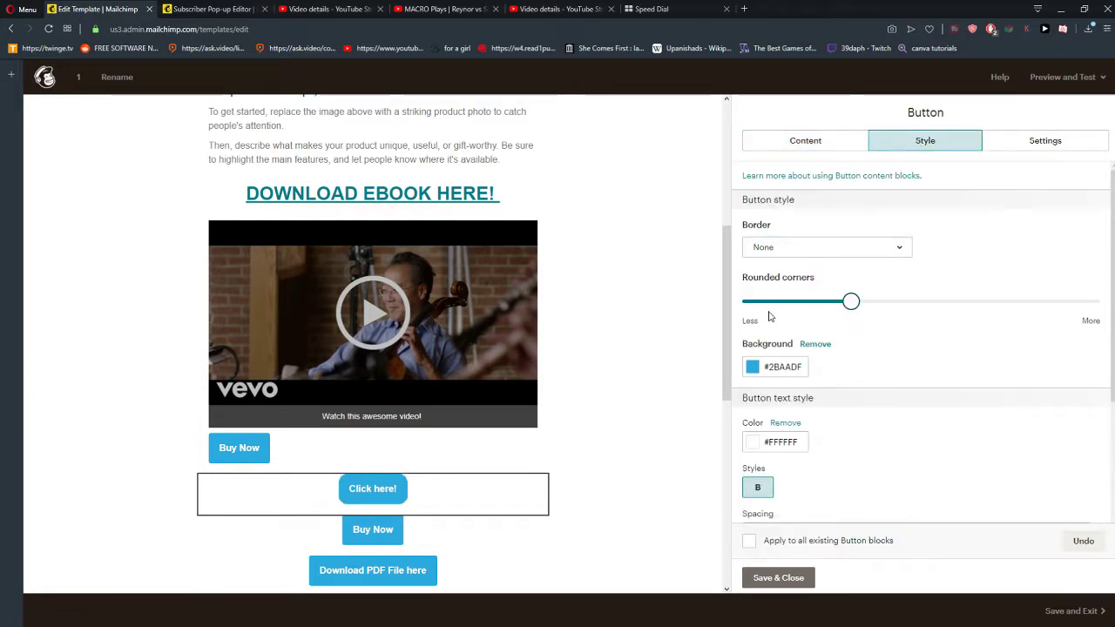
left_click(826, 247)
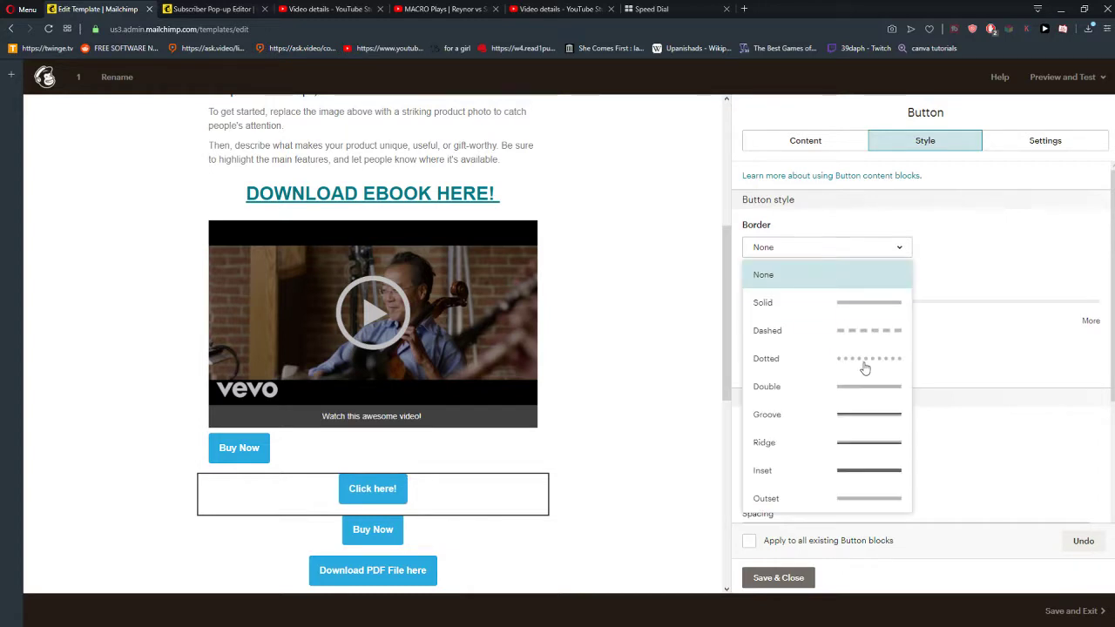
left_click(763, 303)
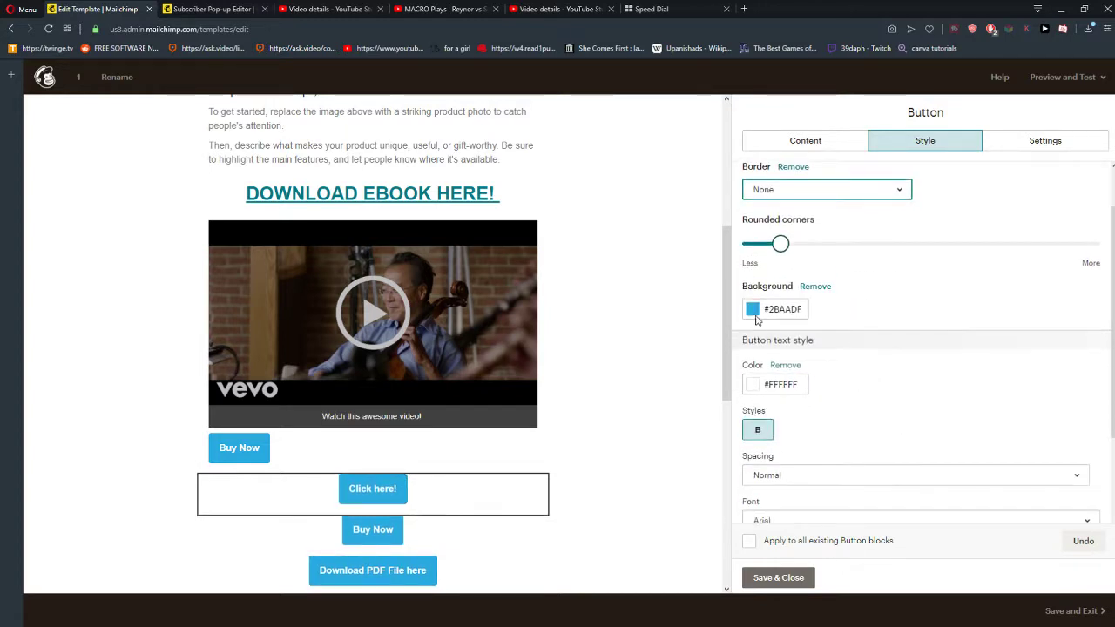
left_click(753, 309)
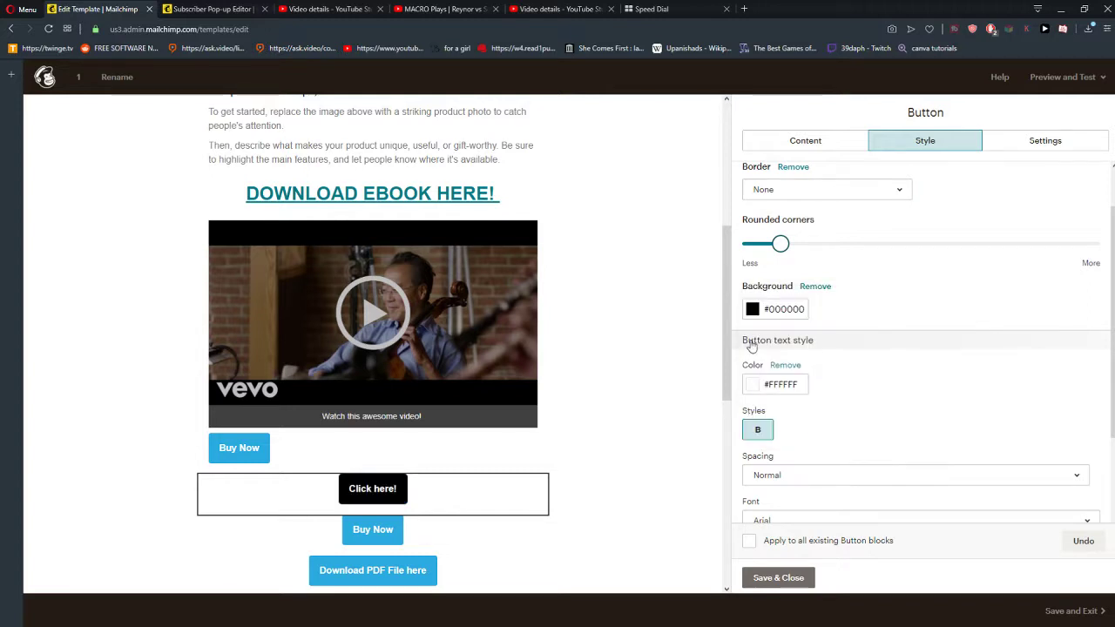
mouse_move(758, 385)
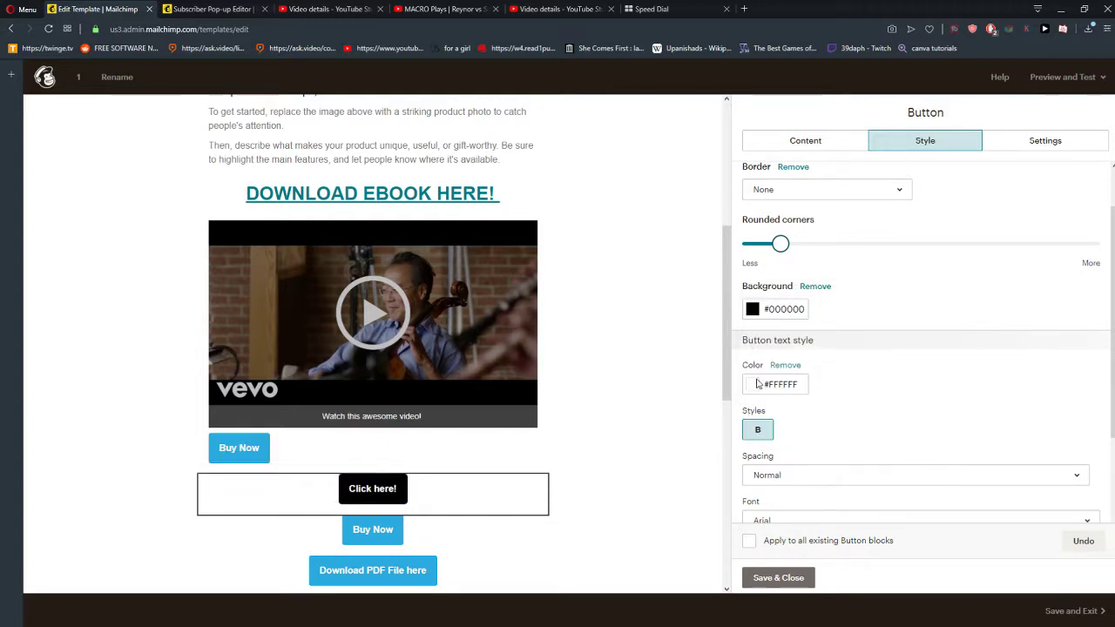
Keep the button centered and set its width to Fit to text
scroll("down", 3)
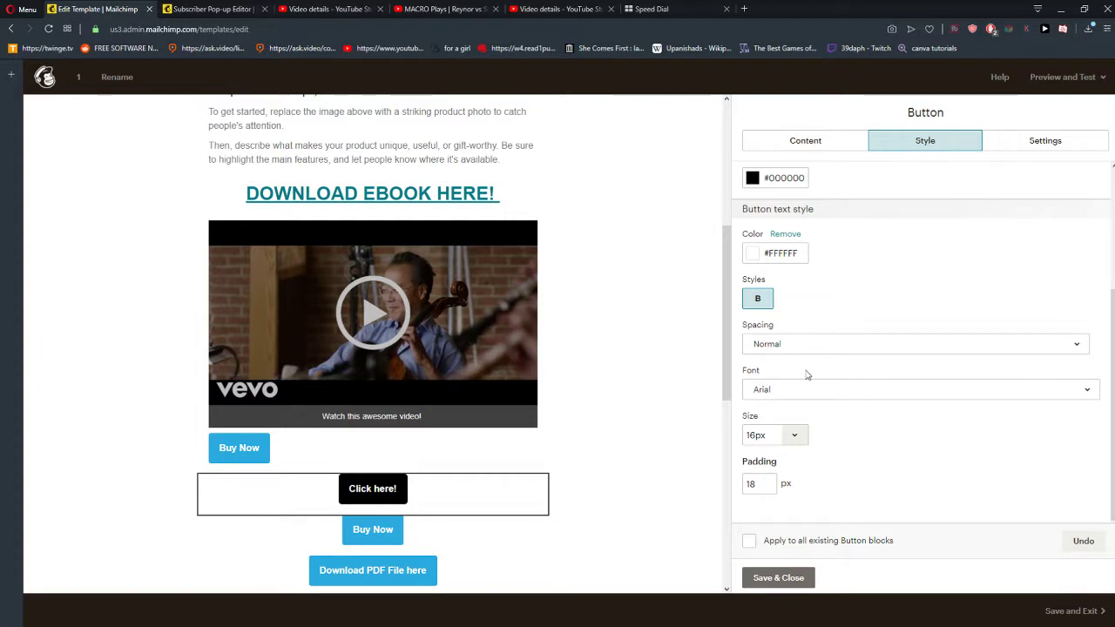
left_click(1045, 140)
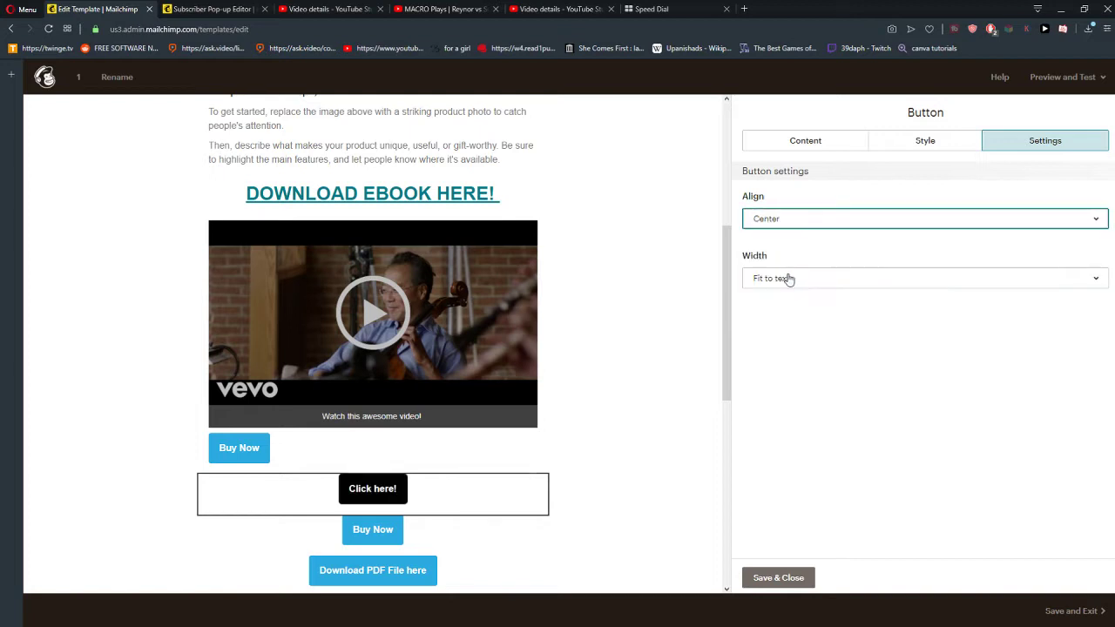
left_click(923, 278)
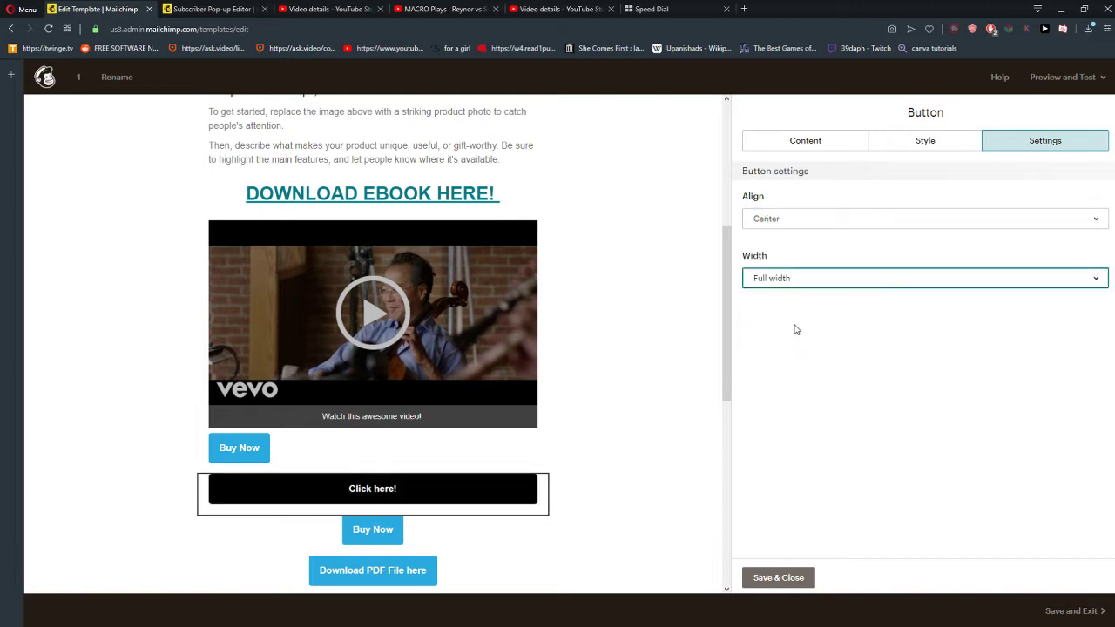
left_click(923, 278)
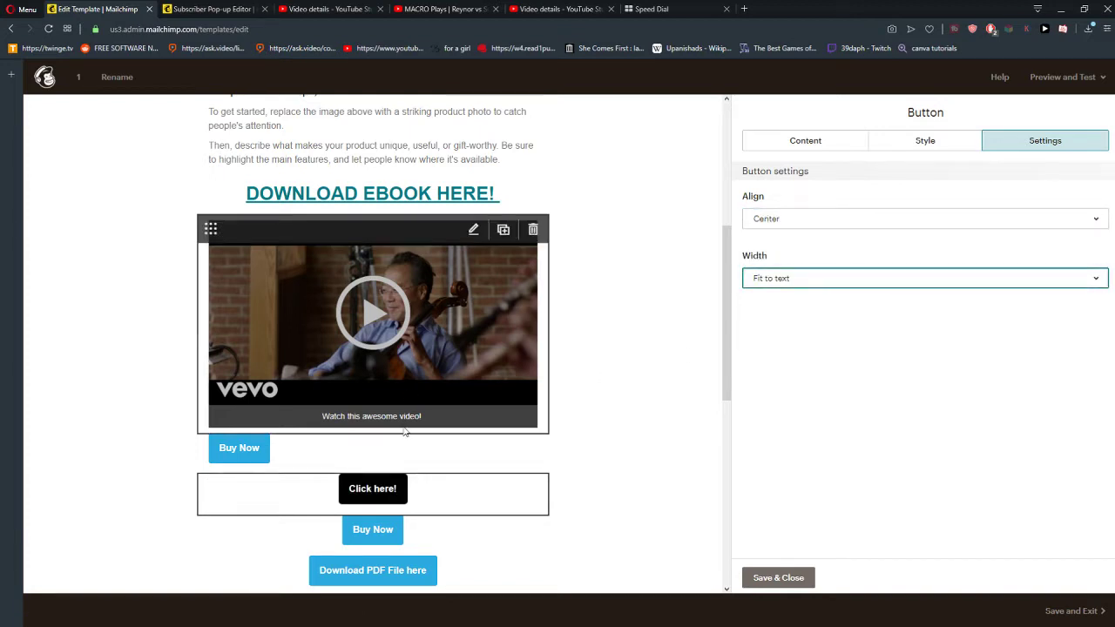
mouse_move(414, 399)
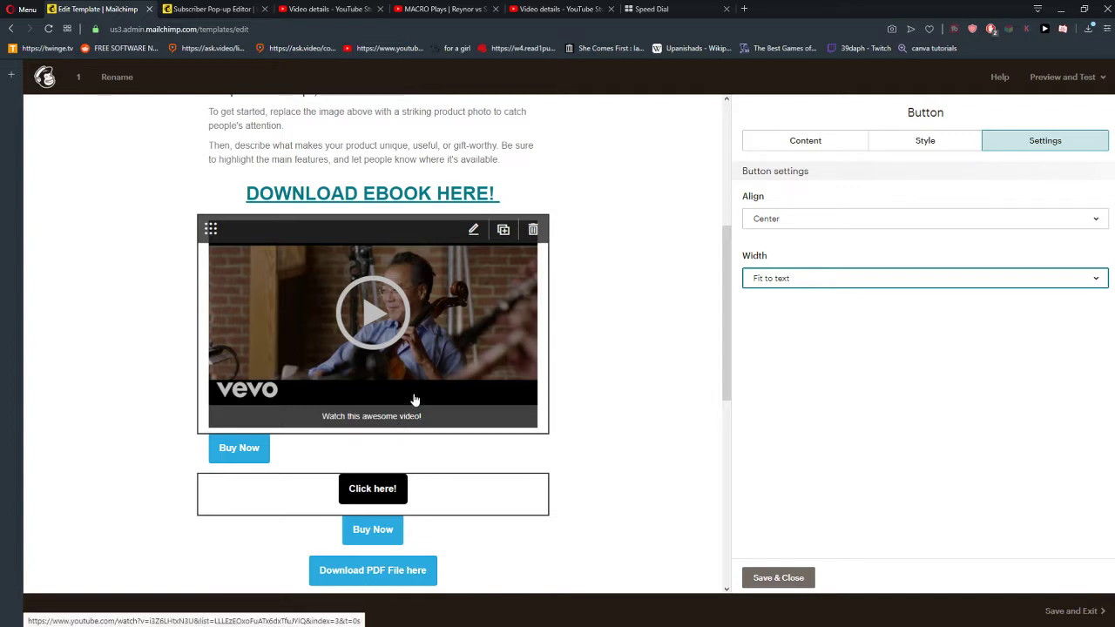
Review the email preview and return to the button's text and link settings
scroll("down", 3)
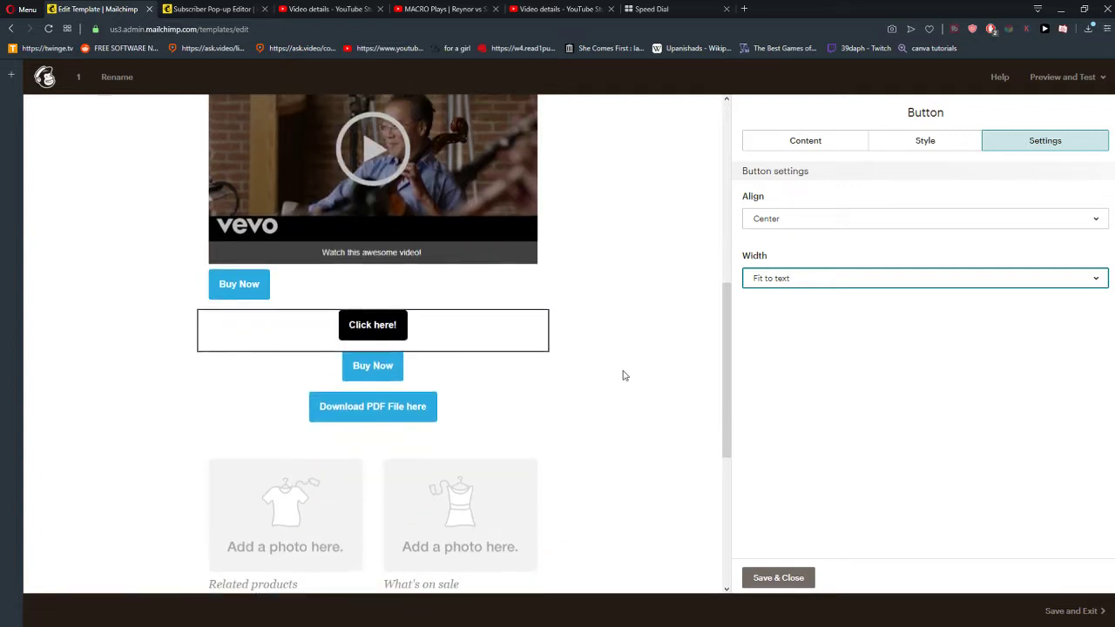
scroll("up", 3)
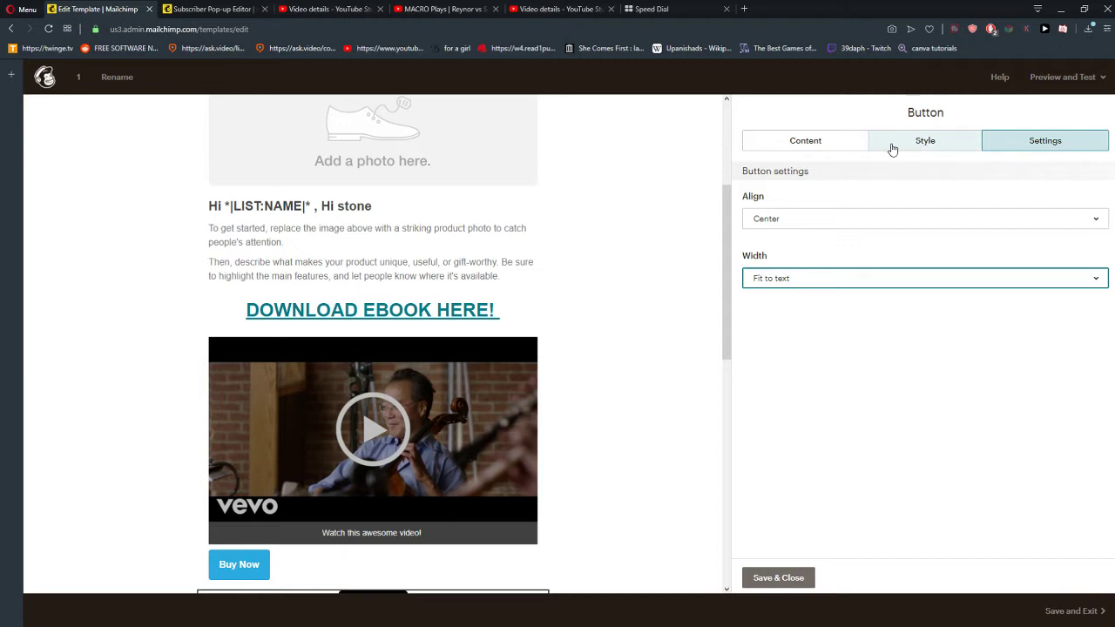
left_click(805, 140)
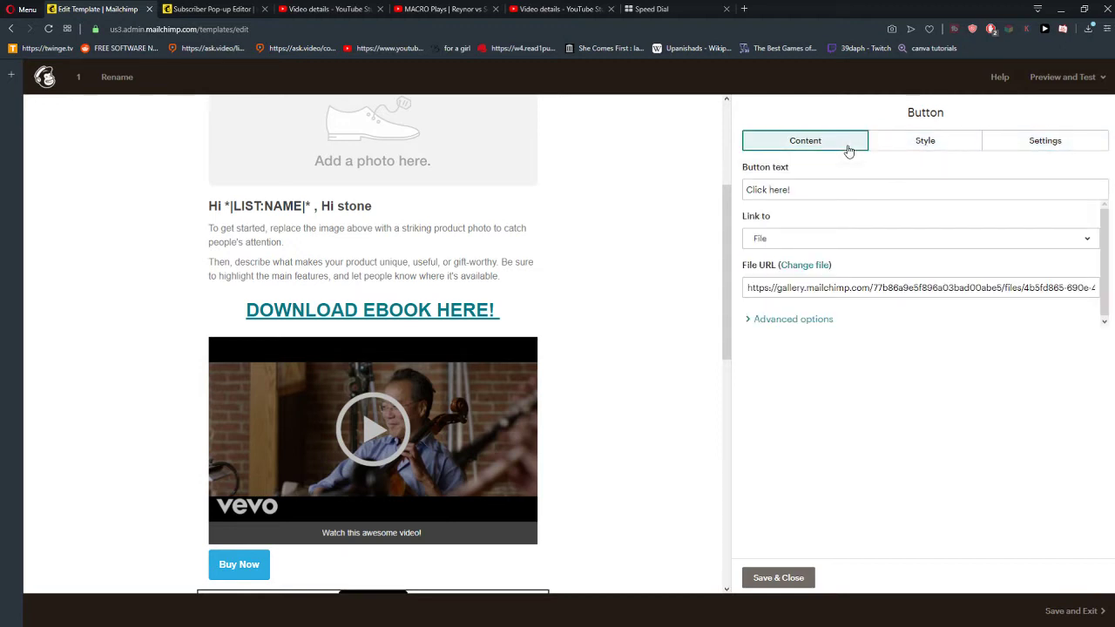